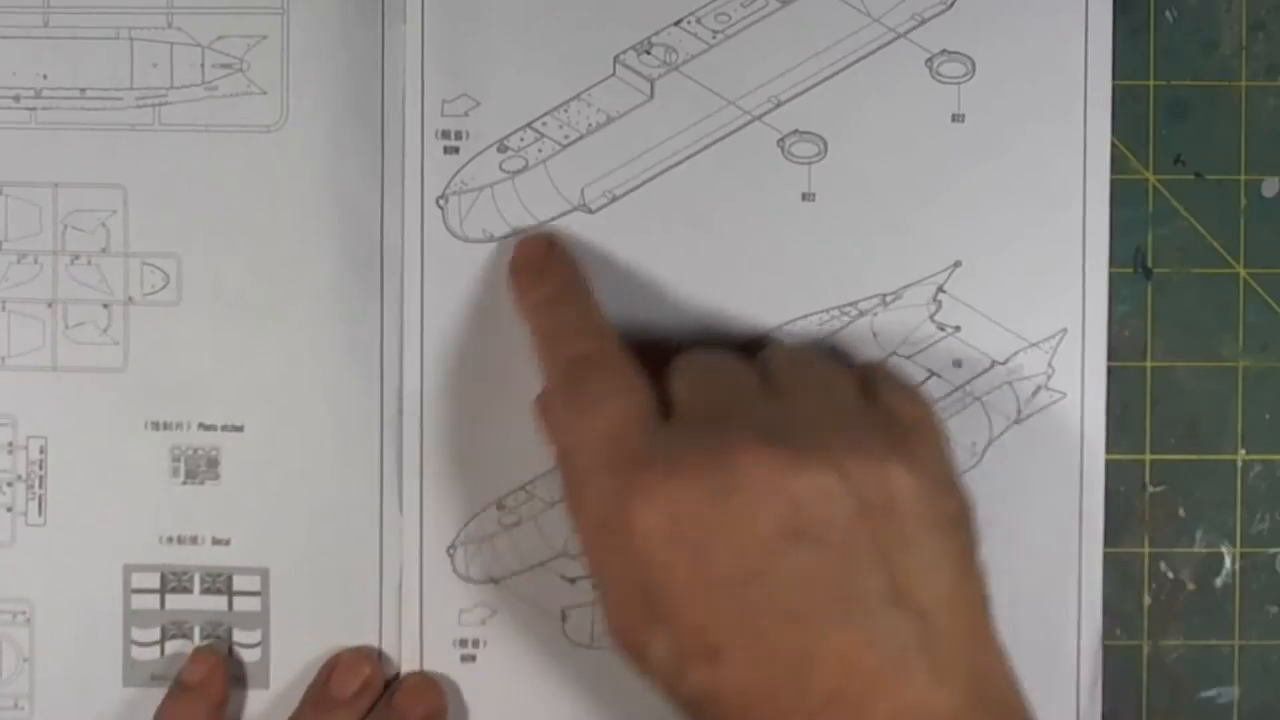
mouse_move(990, 80)
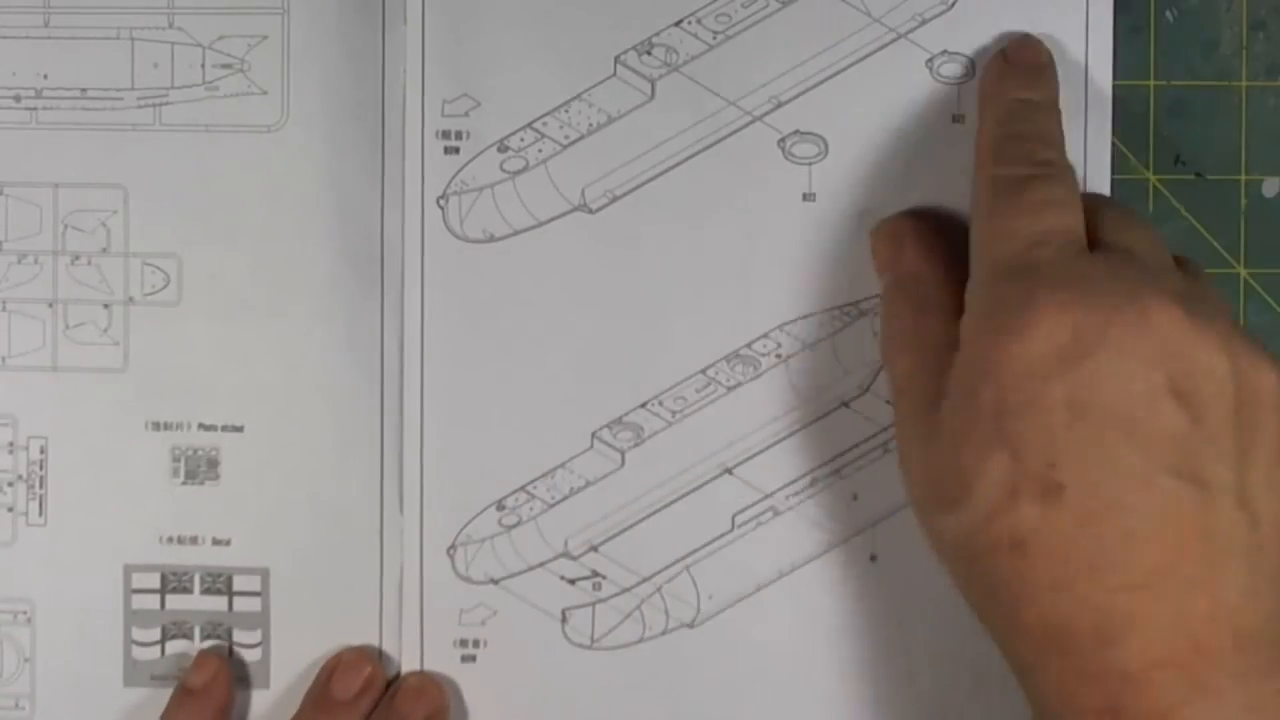